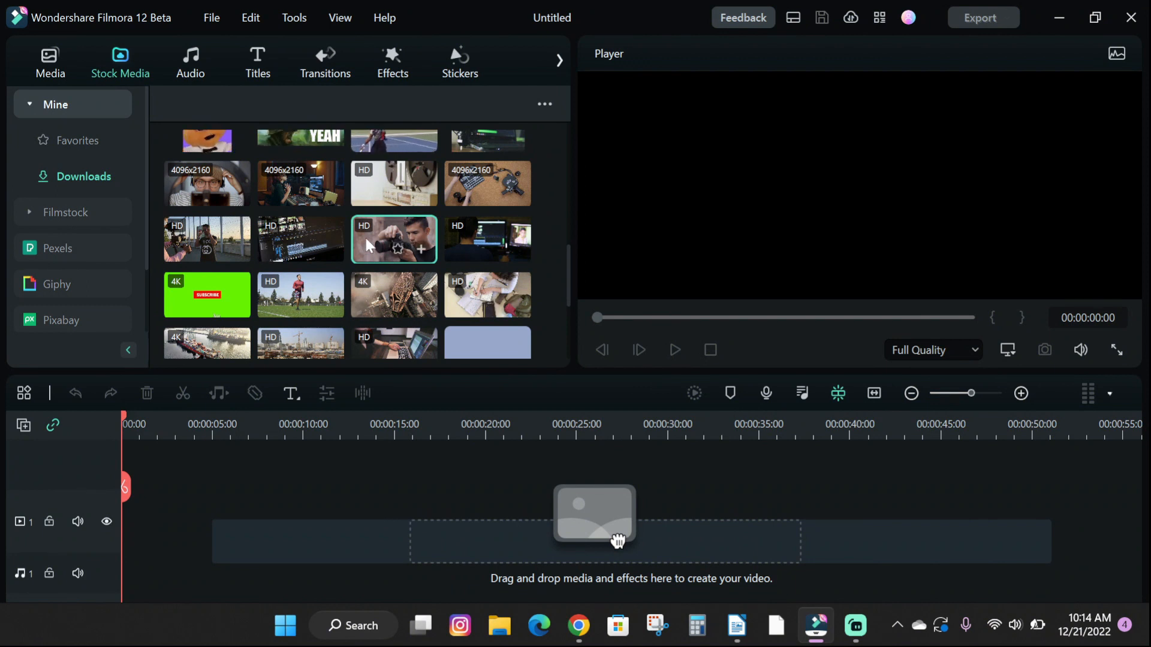
# Place the man-with-camera stock clip on the timeline and resolve the resolution mismatch prompt
pyautogui.moveTo(393, 238); pyautogui.dragTo(185, 558)
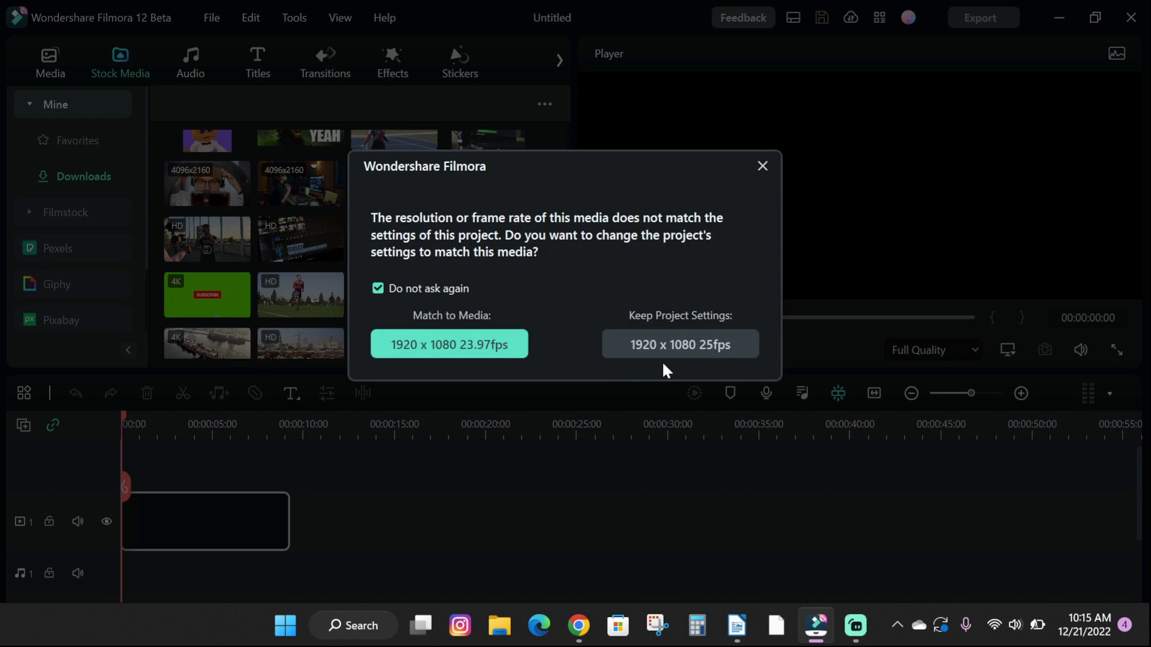
pyautogui.click(680, 345)
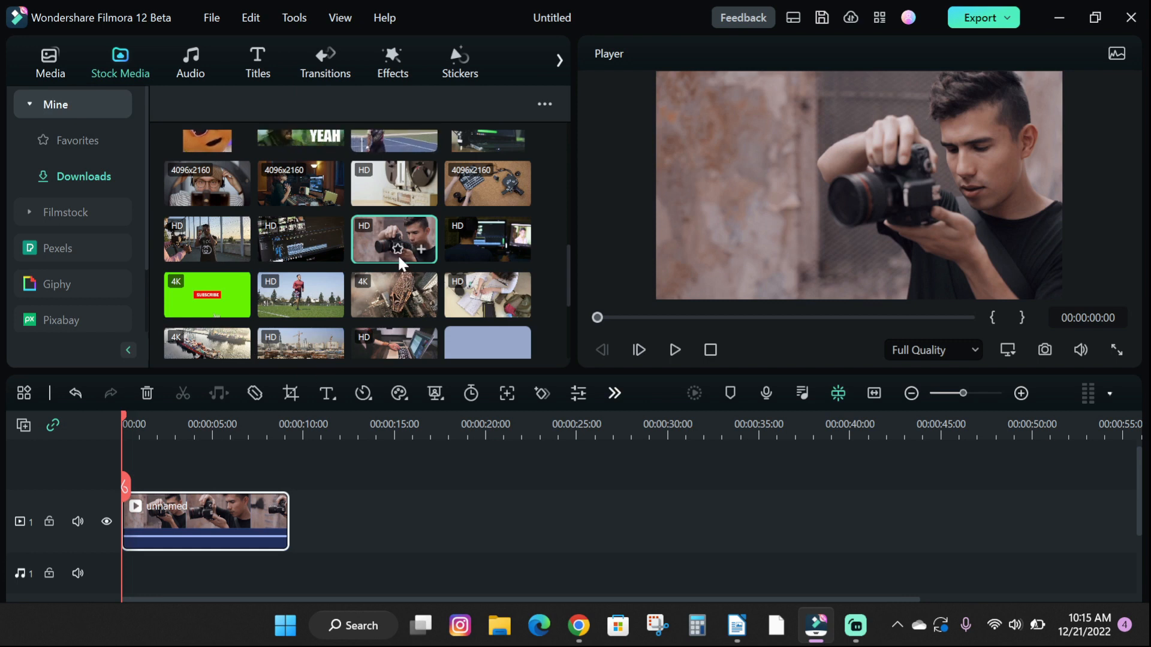
pyautogui.moveTo(296, 229)
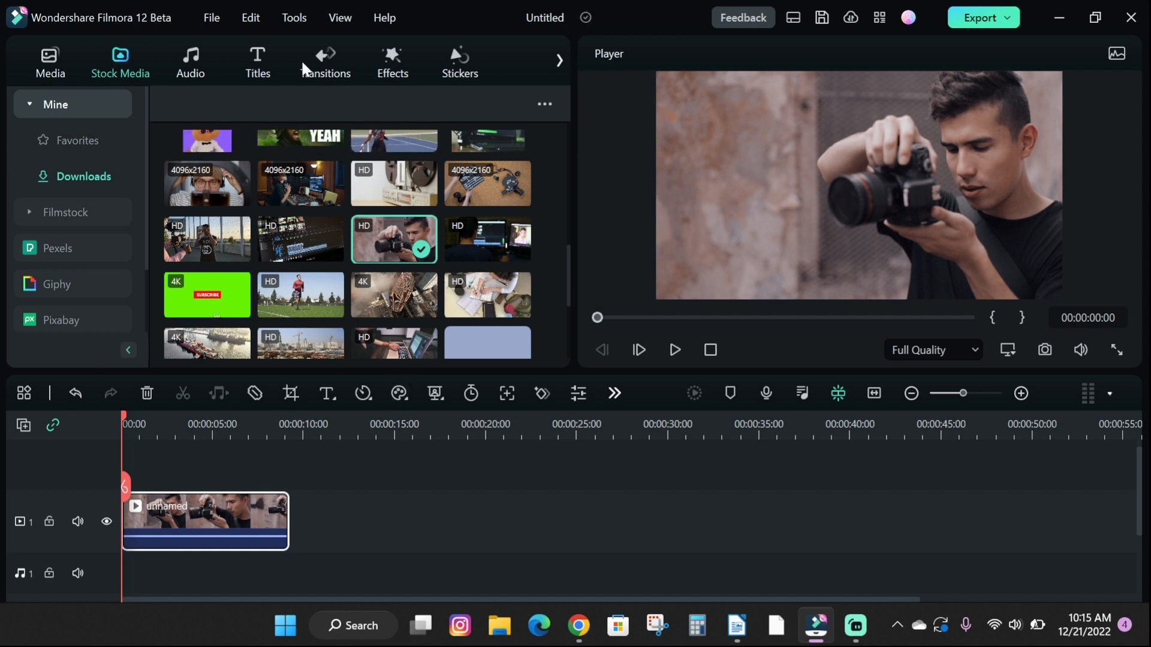
pyautogui.moveTo(280, 42)
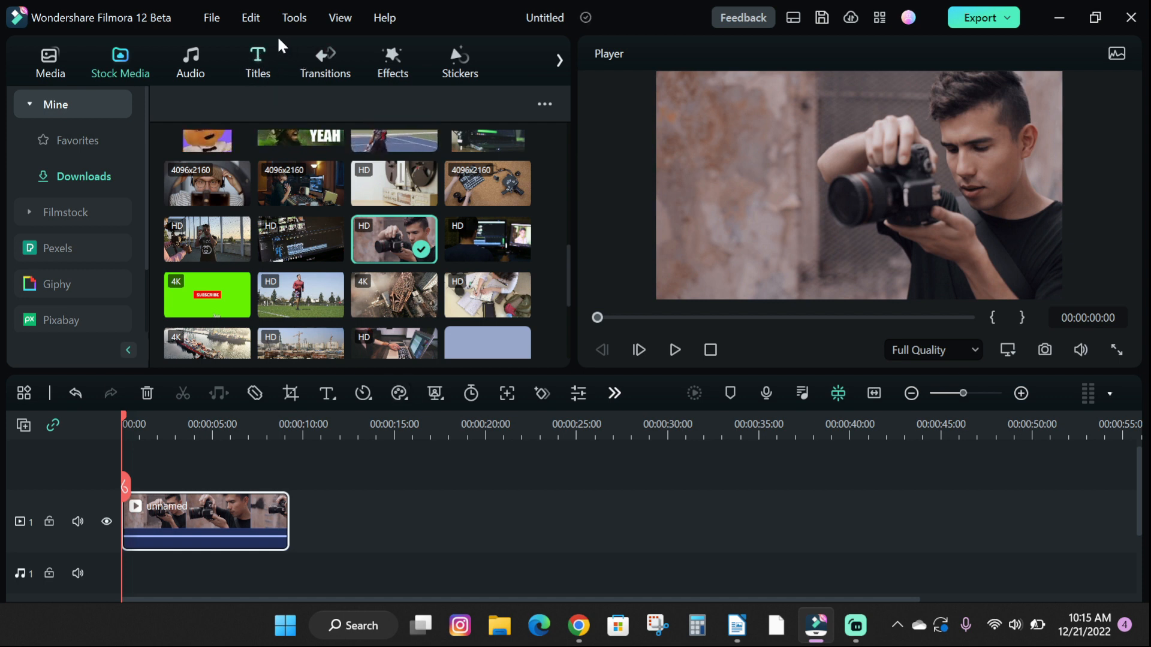
# Glance at the title templates, then add a default 'Lorem ipsum' Basic title above the clip
pyautogui.click(257, 62)
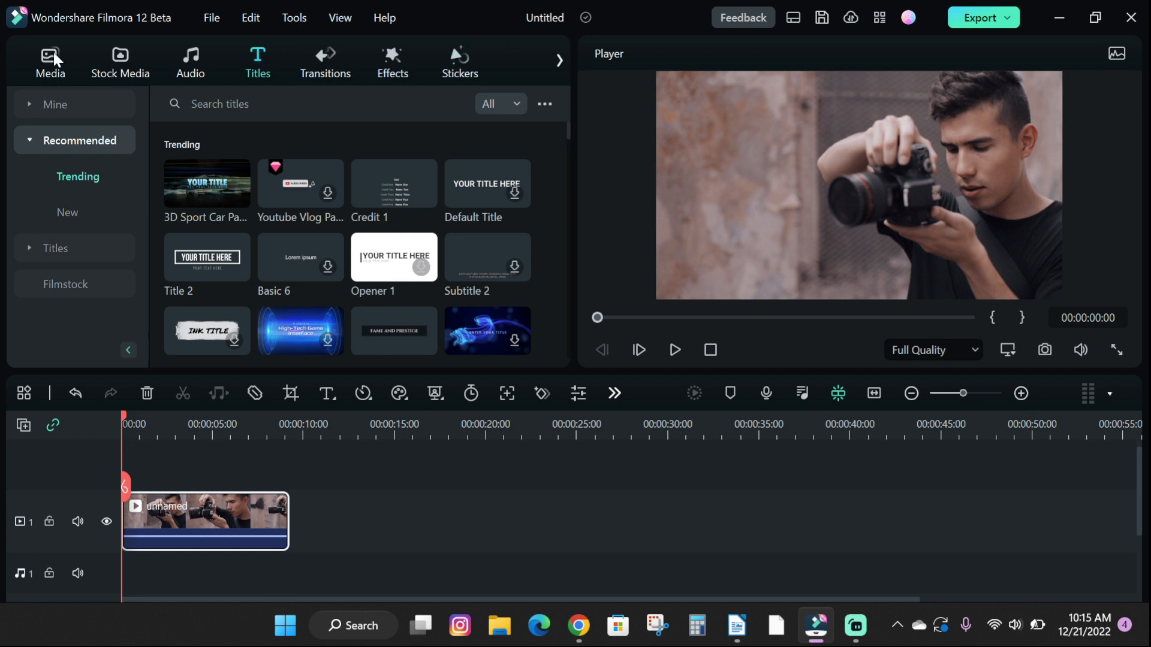
pyautogui.click(50, 61)
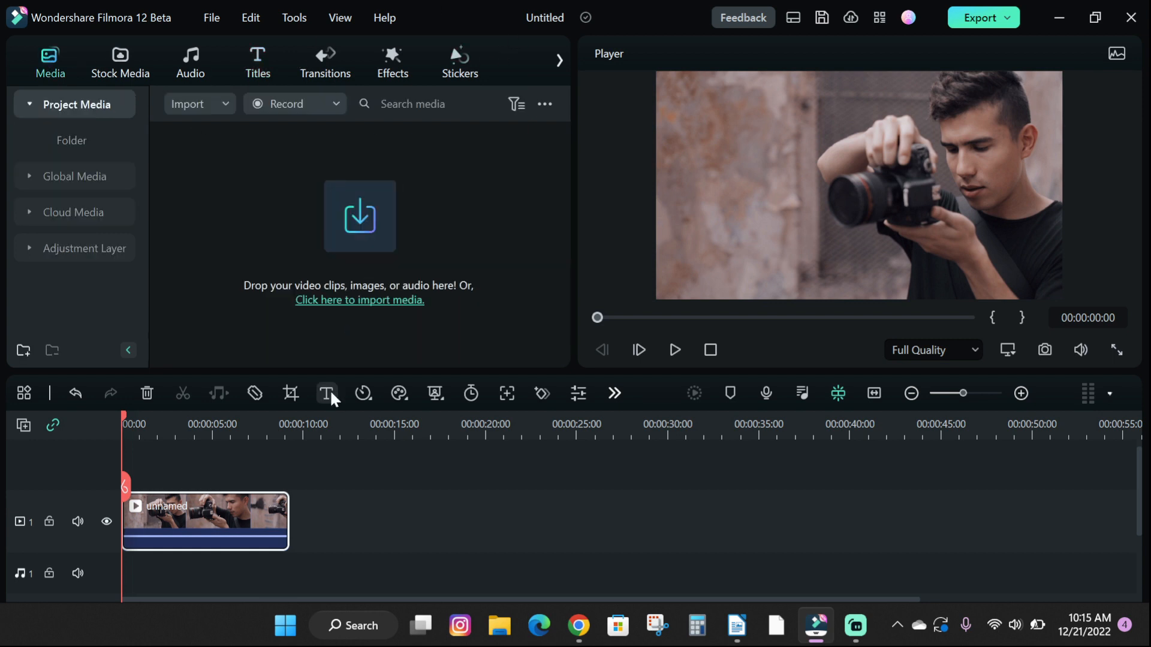
pyautogui.click(120, 62)
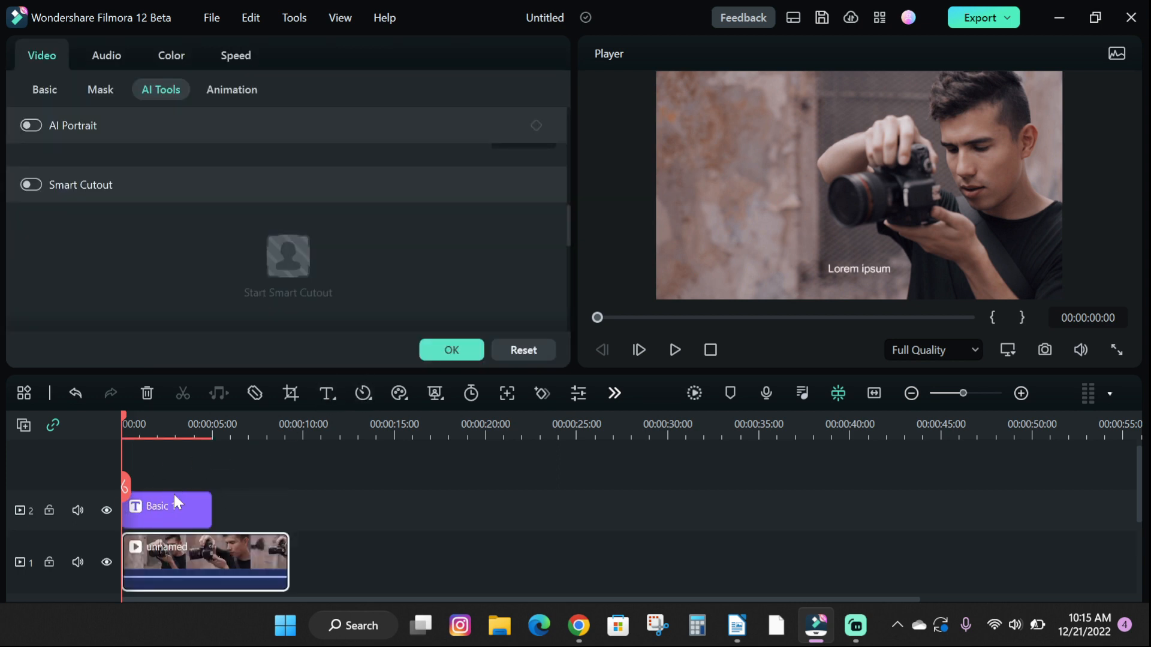
# Double-click the Basic title clip on track 2 to open its Titles properties
pyautogui.click(451, 350)
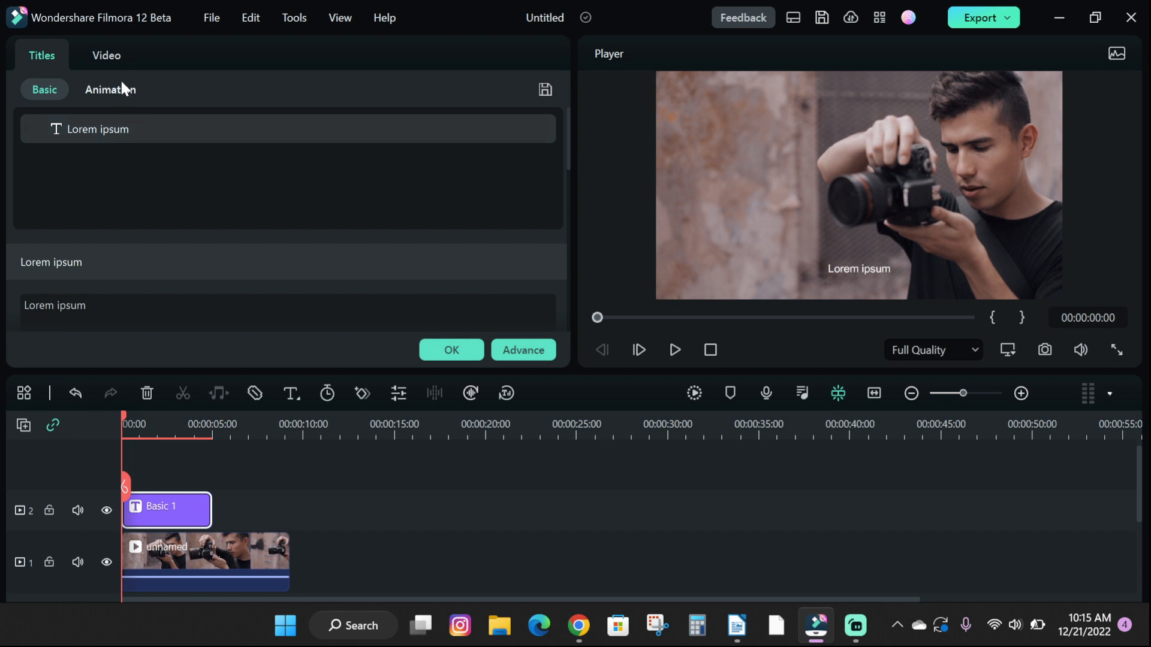
# Replace 'Lorem ipsum' with 'Hey guys, in this video am gonna show you how to easily add text…'
pyautogui.click(106, 55)
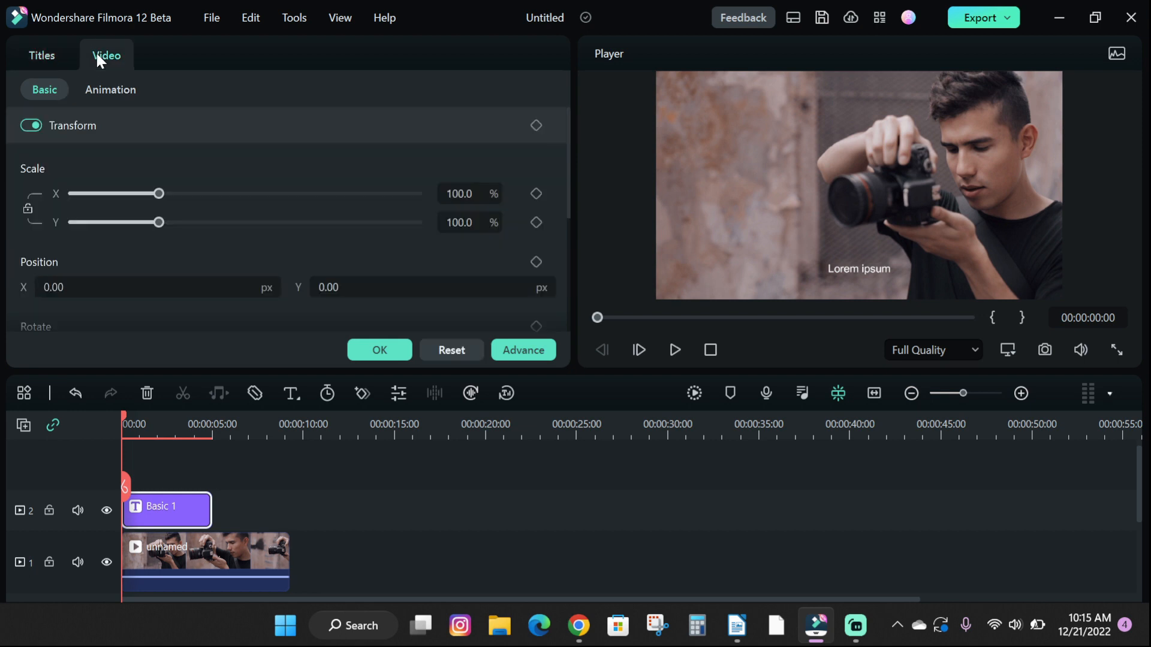
pyautogui.click(41, 55)
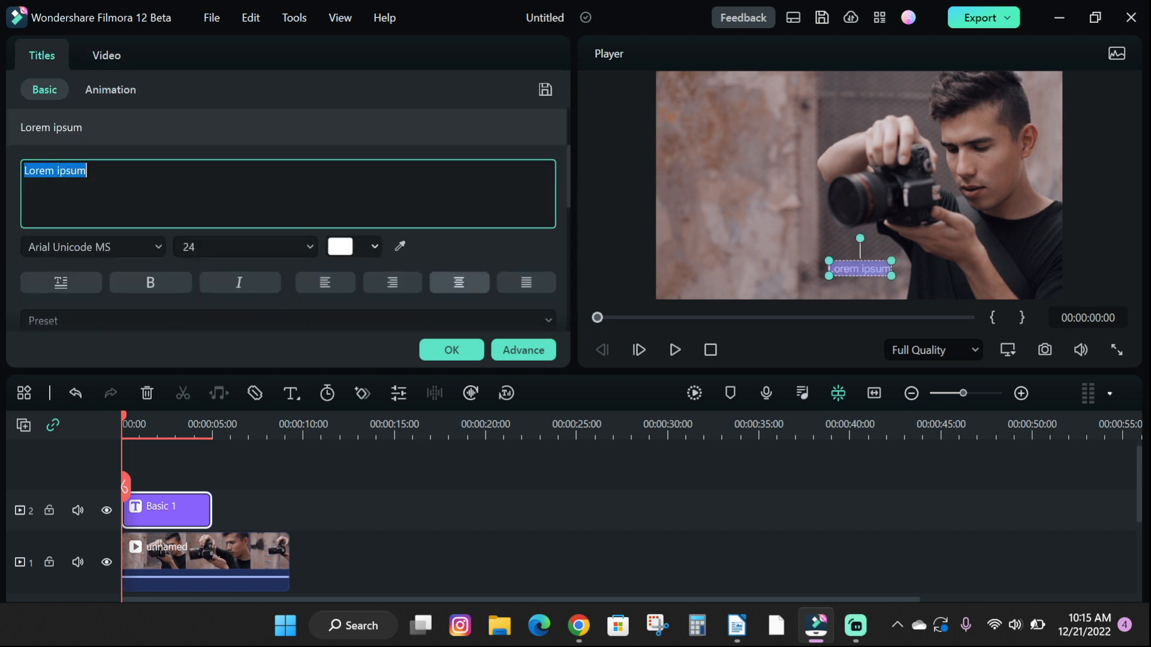
pyautogui.write('Hey guys, in this video am gonna show you how to easily add text to your video in filmora 12.')
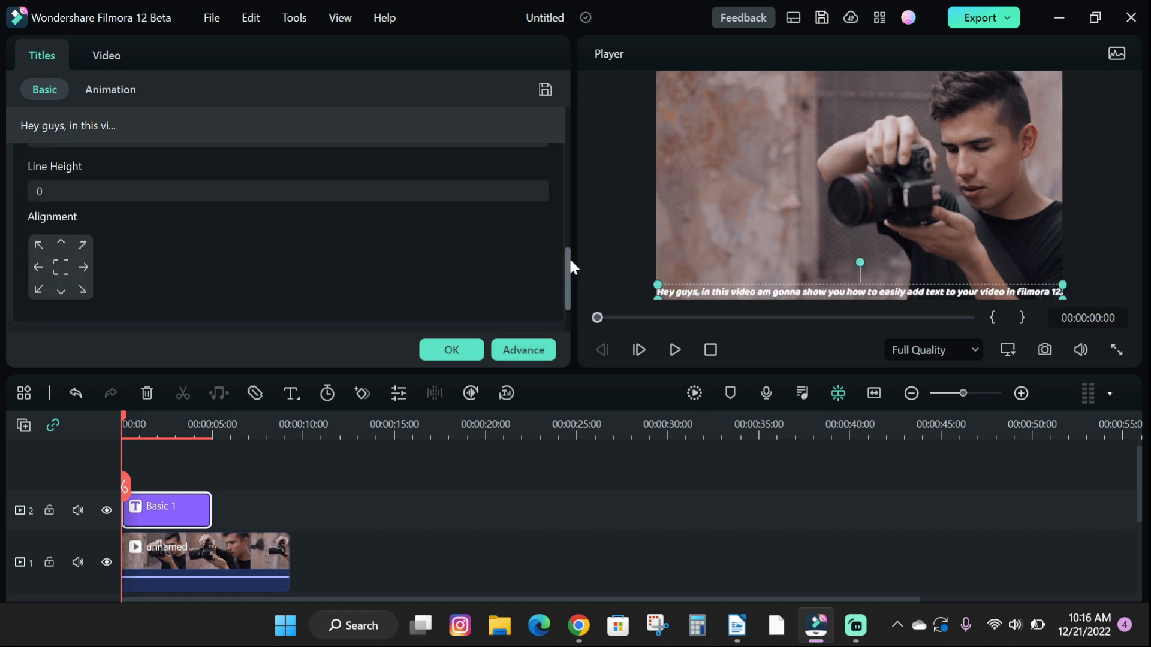
pyautogui.scroll(-3)
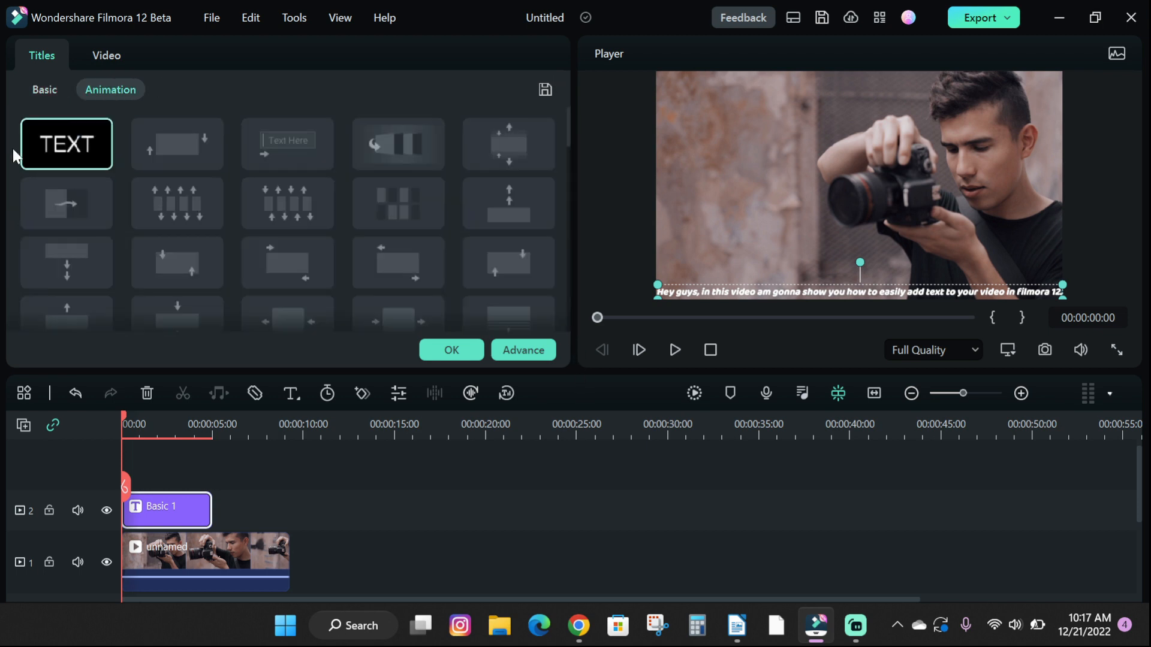
# Apply an animation preset to the 'Hey guys…' title and browse the animation list
pyautogui.click(398, 144)
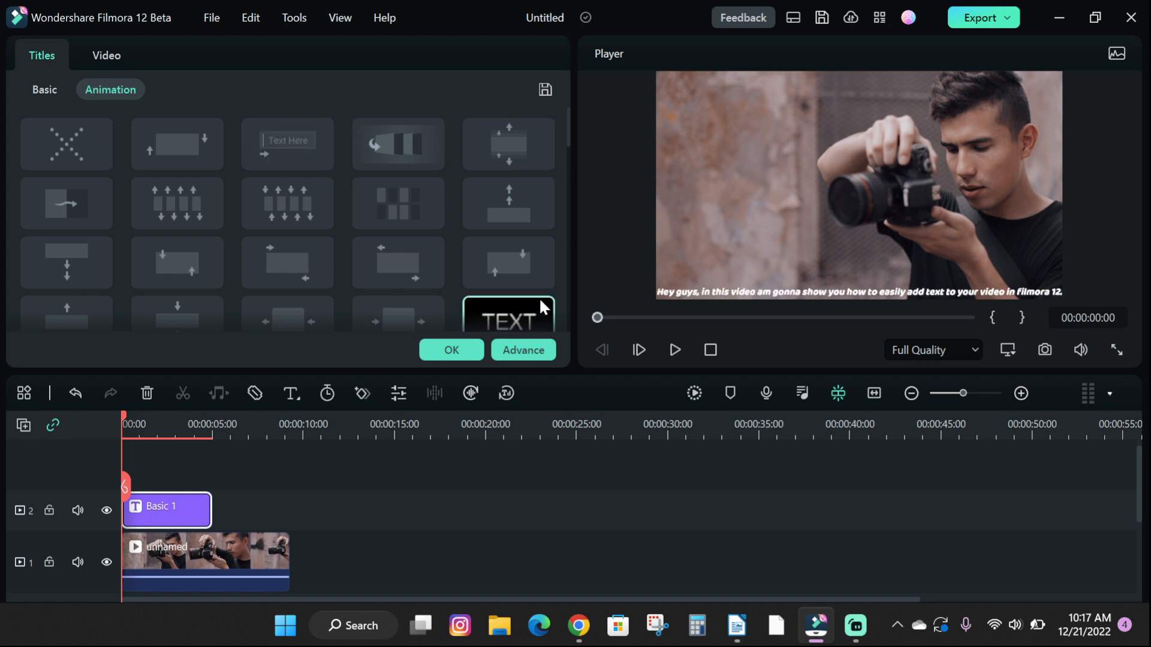
pyautogui.click(177, 144)
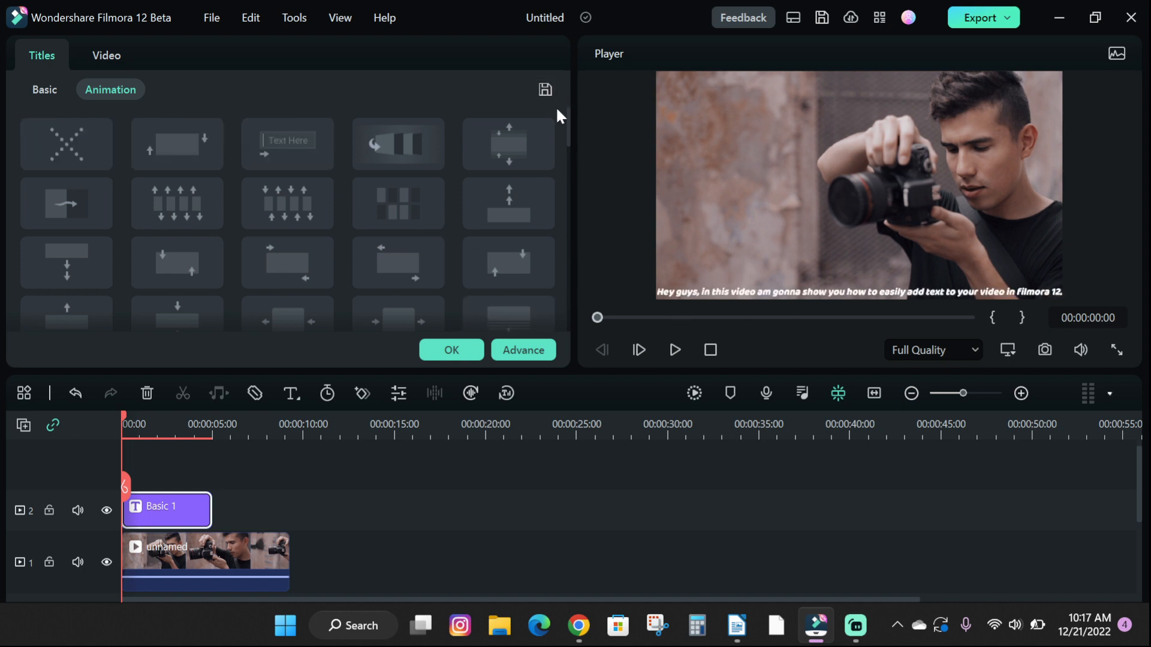
pyautogui.scroll(-3)
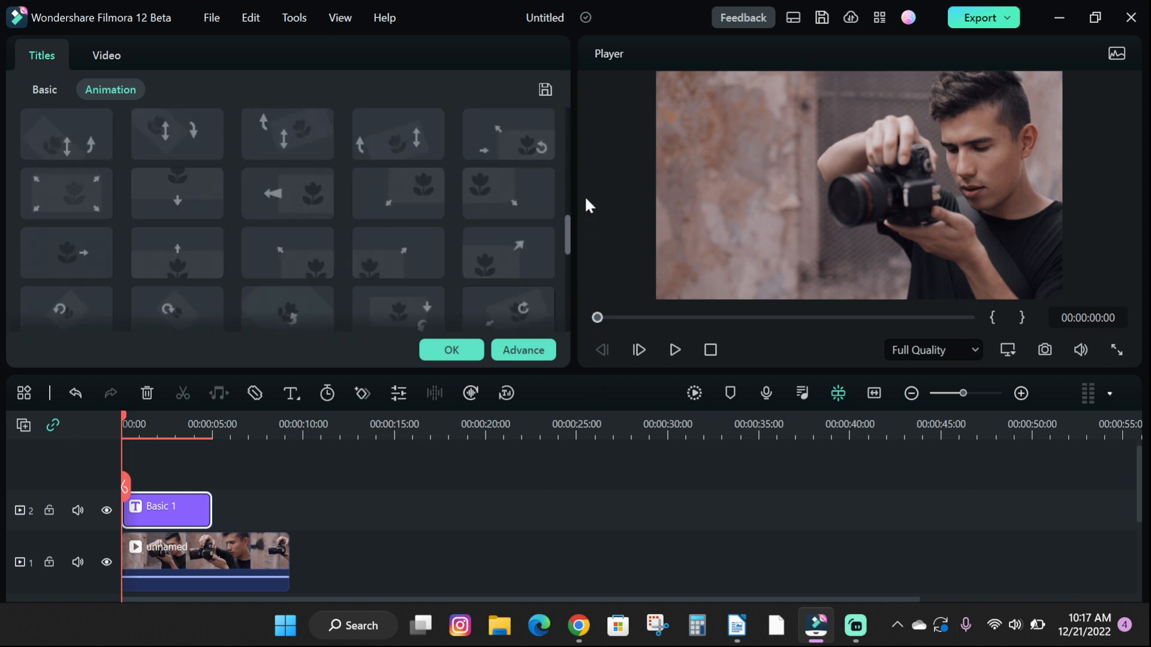
# Save the title's text and animation settings as custom preset 'cm1'
pyautogui.click(545, 89)
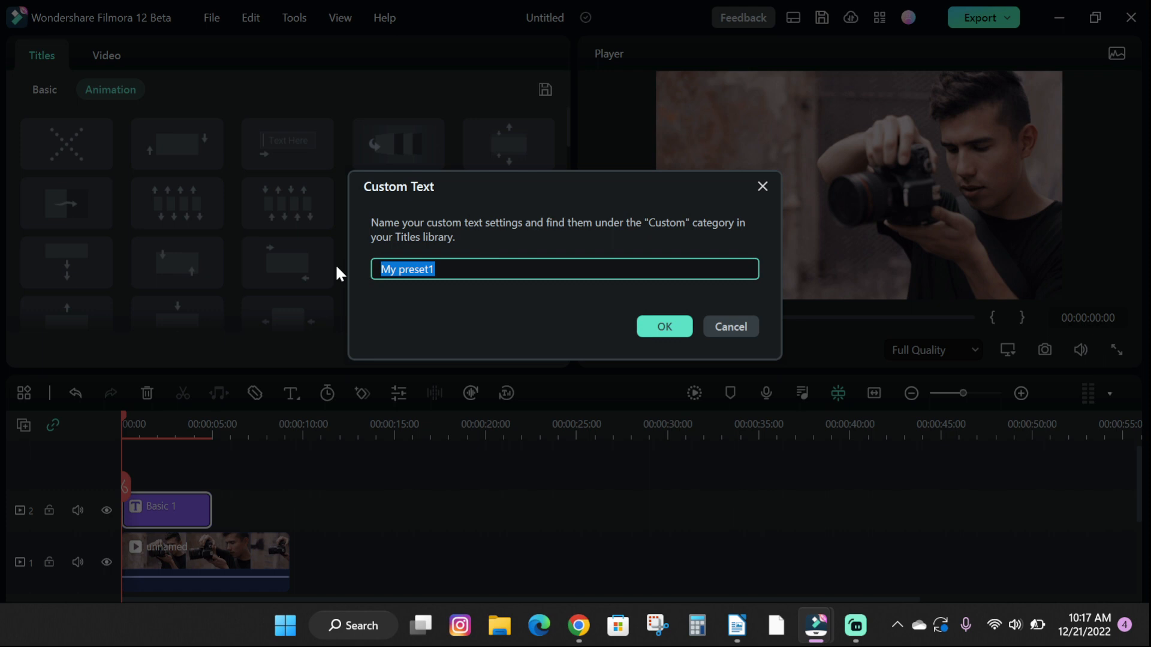
pyautogui.write('cm1')
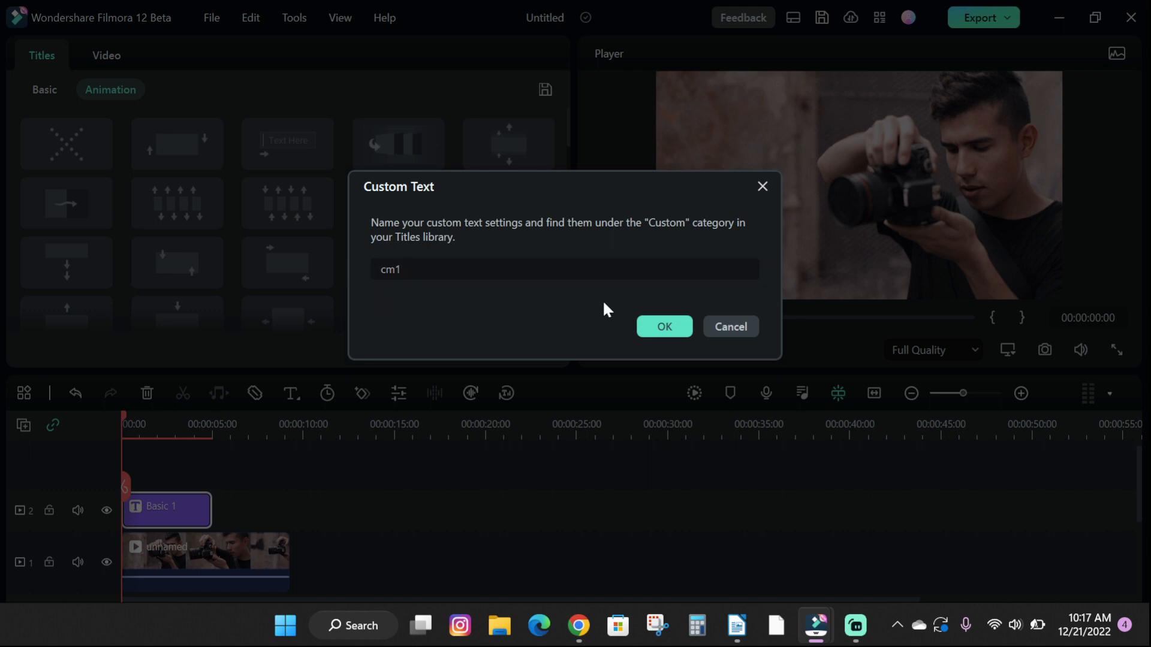
pyautogui.click(663, 327)
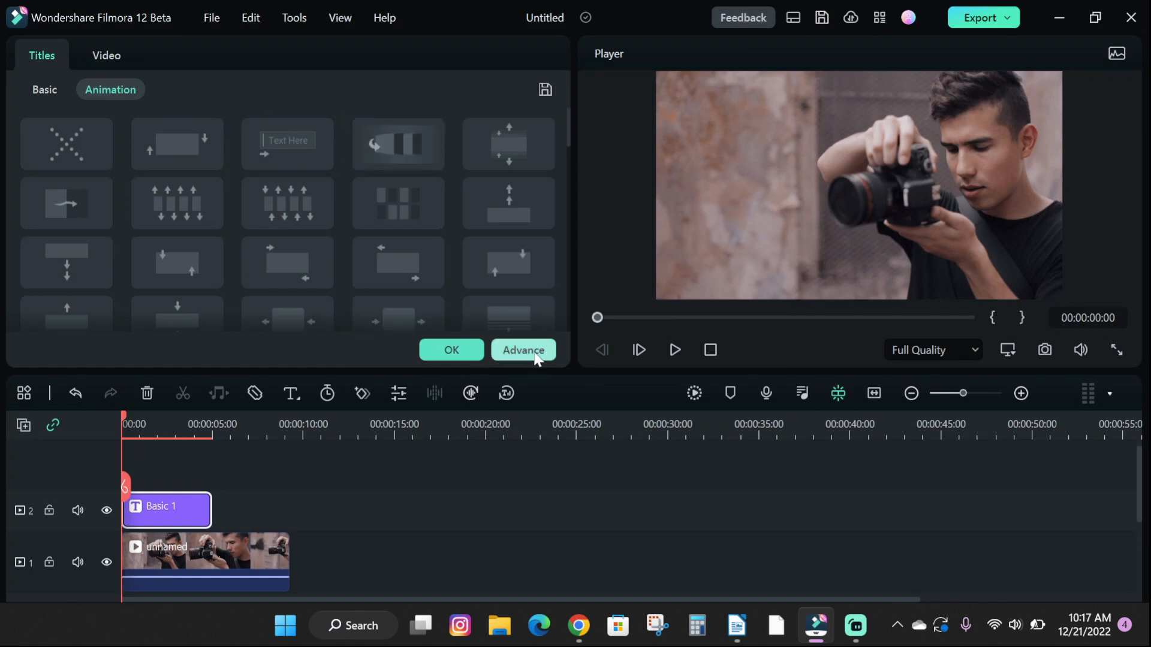
# Open Advanced Text Edit, close it, and add another default text title from the timeline toolbar
pyautogui.click(522, 350)
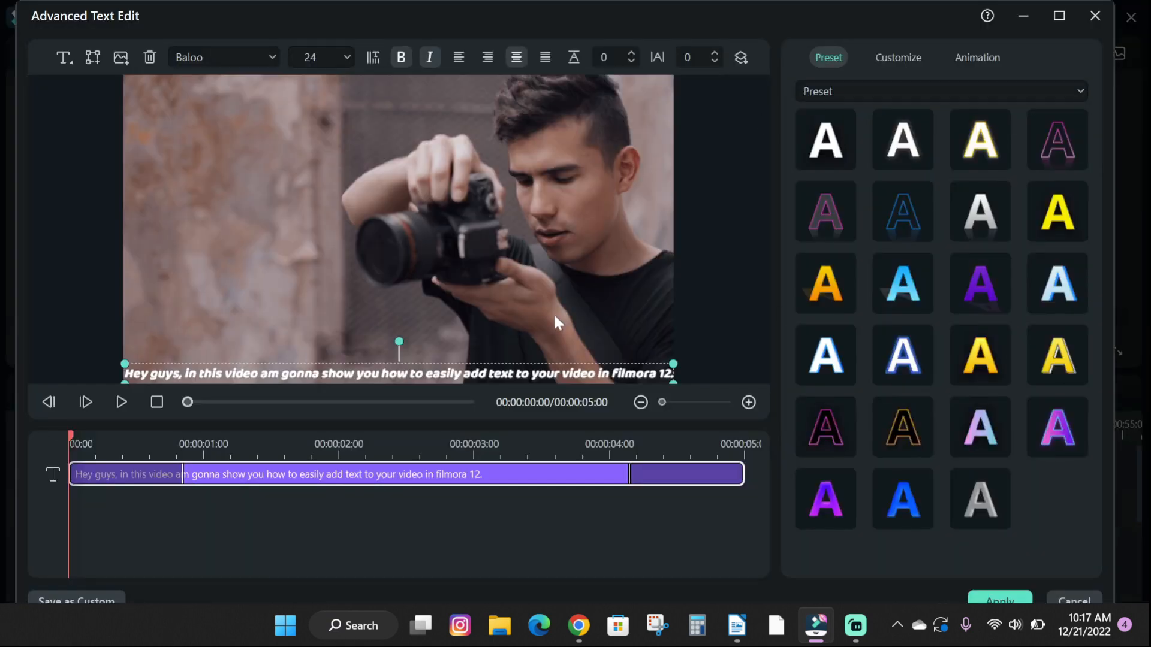
pyautogui.click(977, 57)
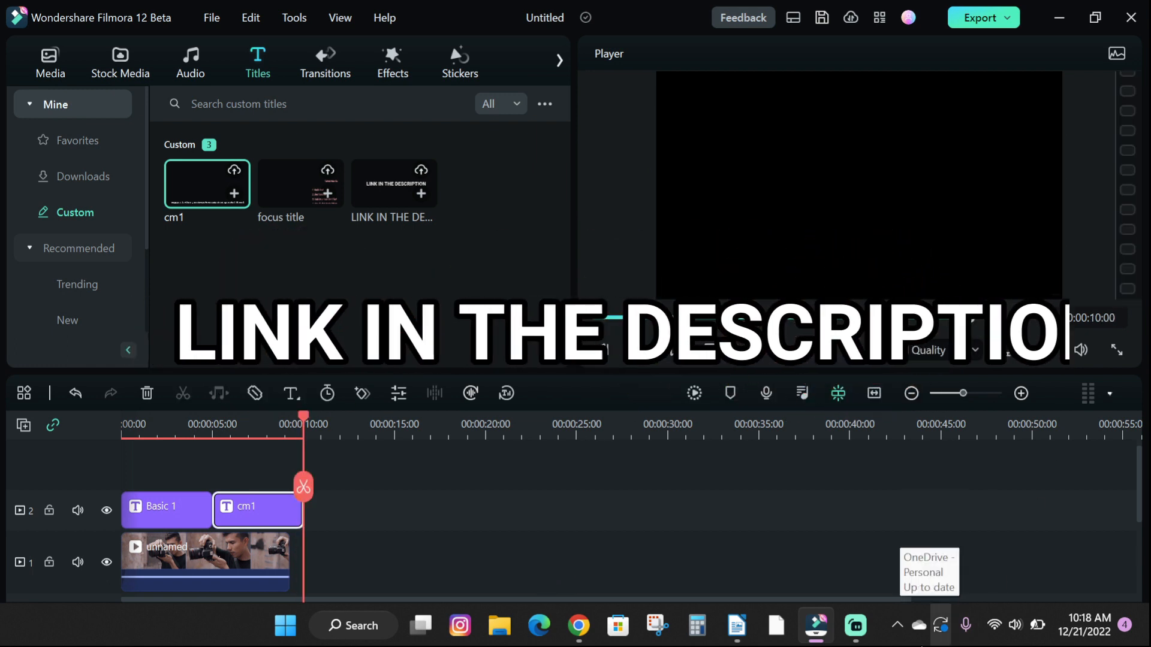
pyautogui.click(120, 62)
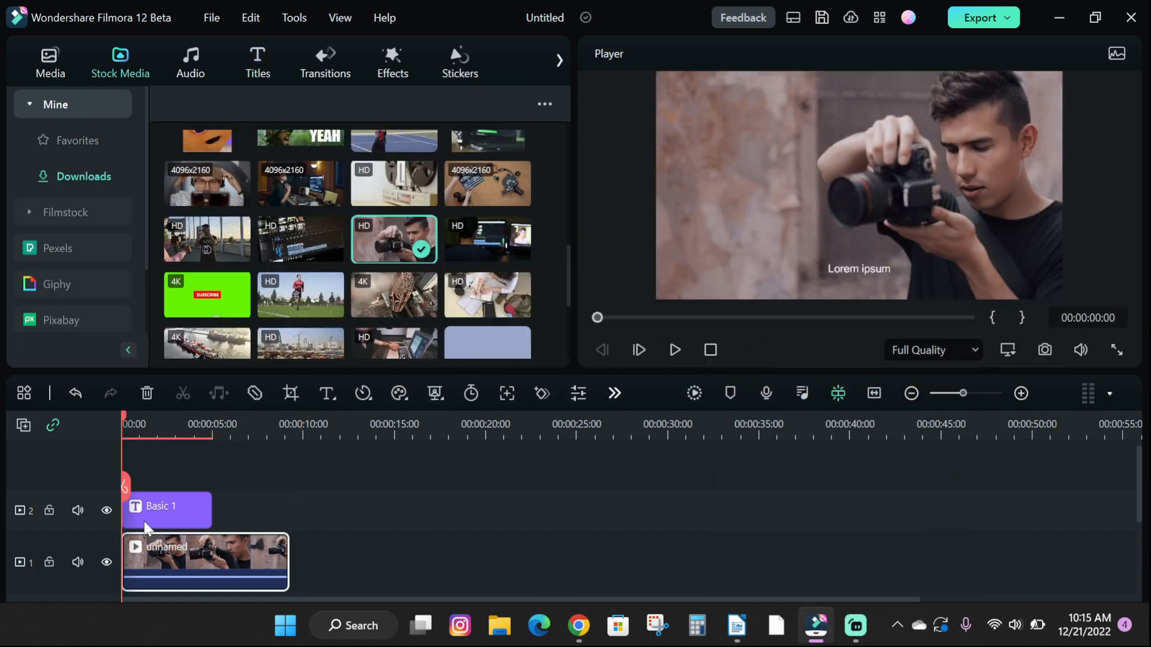